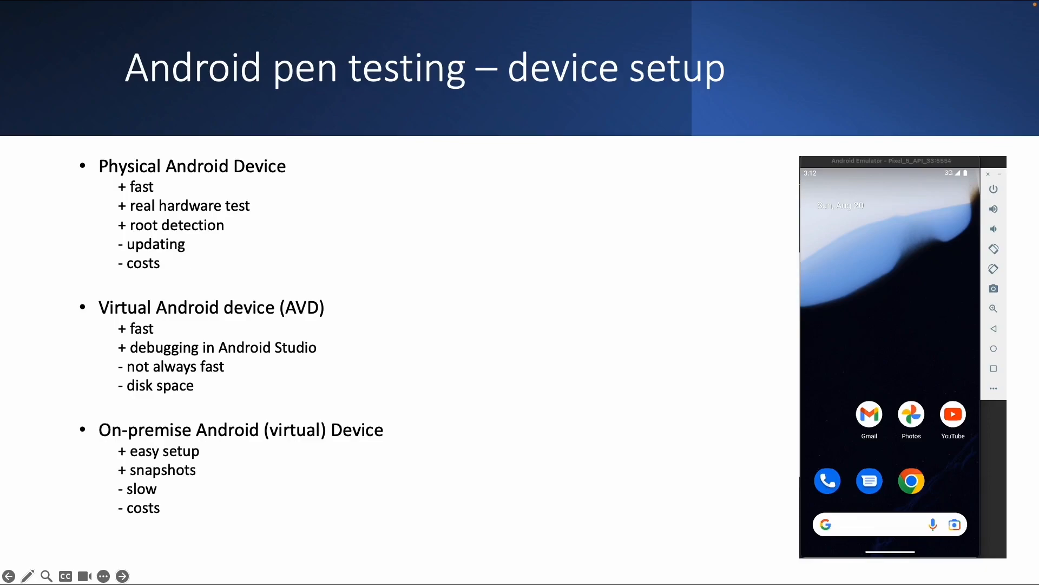
Step: Advance the slideshow to the Android Virtual Device (AVD) slide
left_click(124, 575)
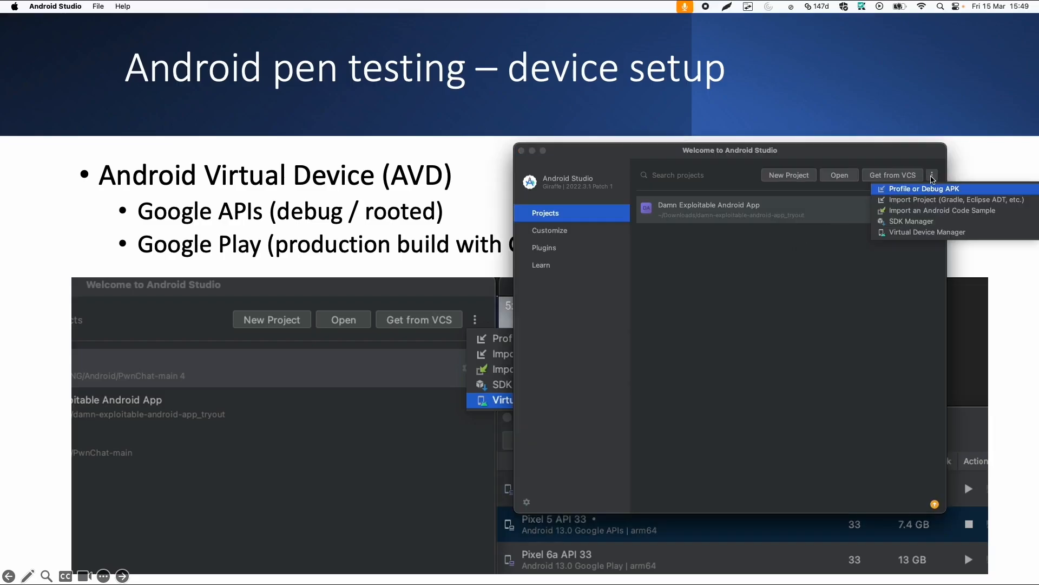
Step: From Virtual Device Manager, create a new device with Pixel 6a hardware and reach the system image step
left_click(927, 232)
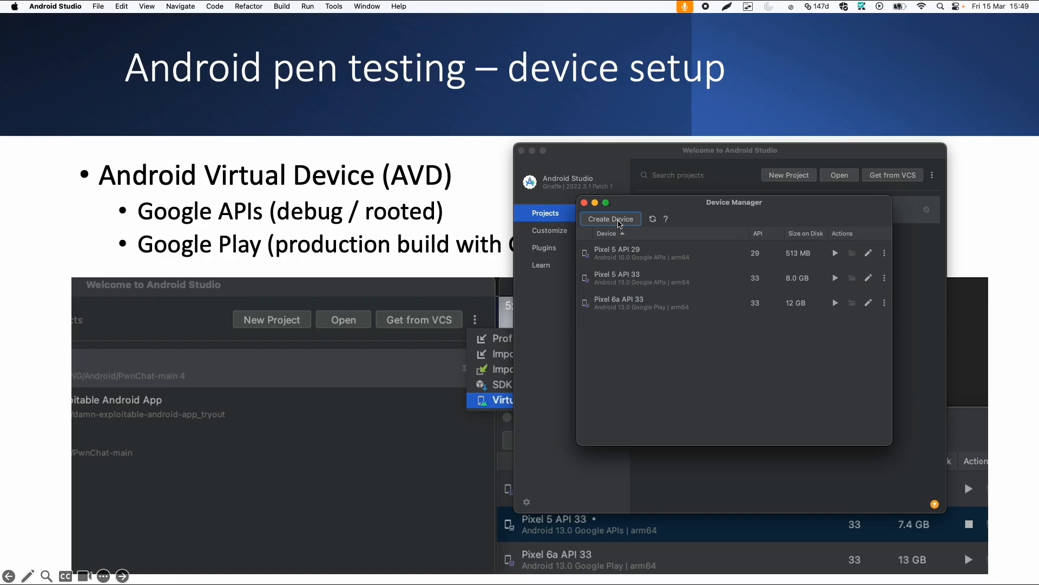
left_click(610, 219)
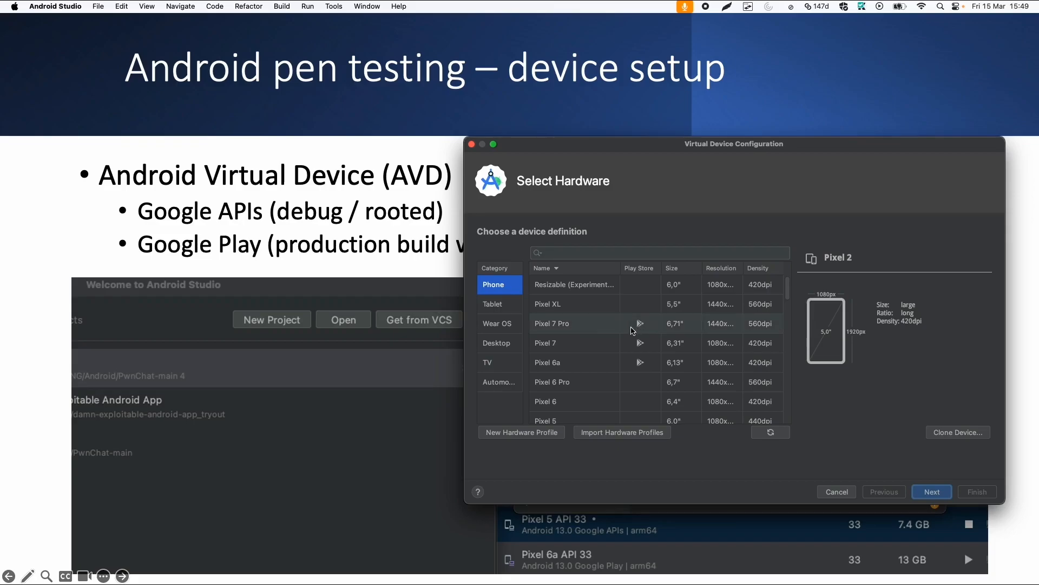
mouse_move(644, 327)
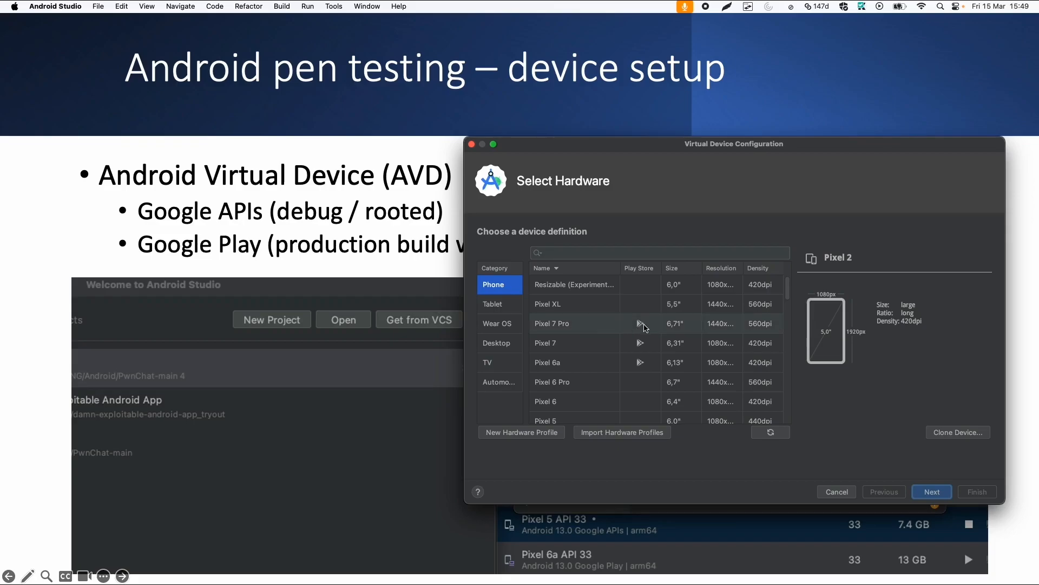
left_click(573, 362)
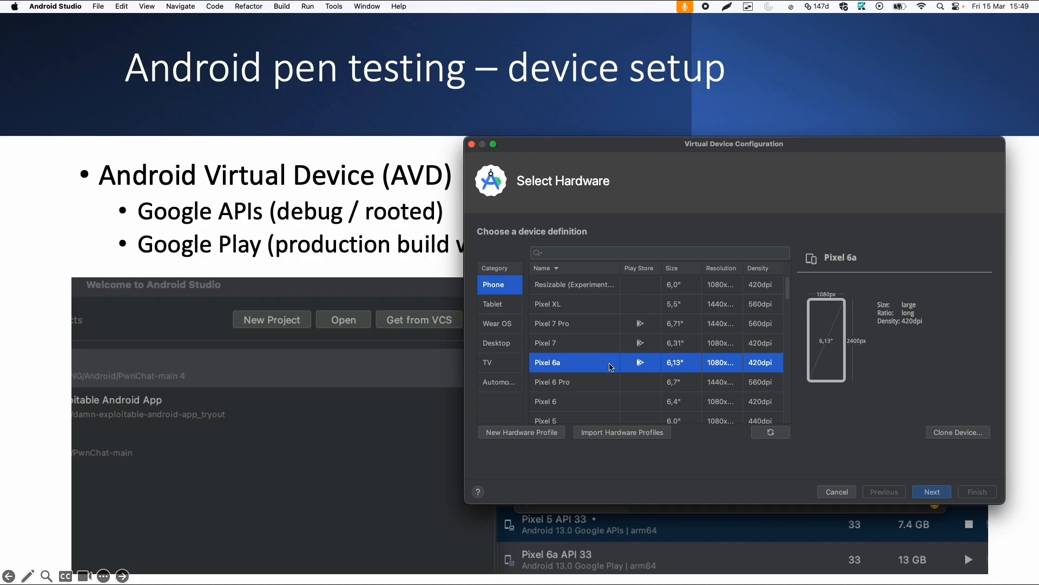
mouse_move(616, 366)
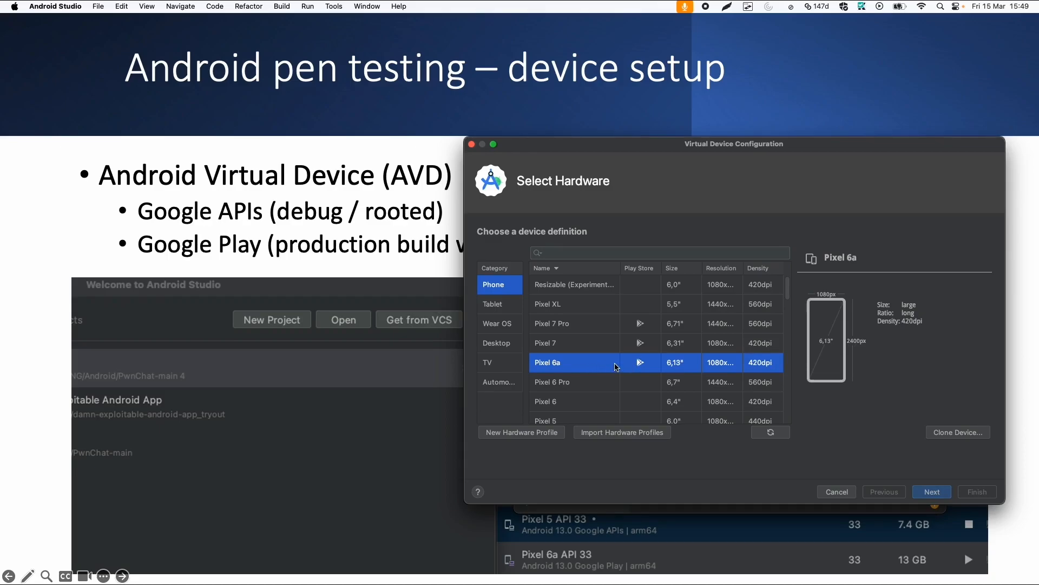
left_click(931, 492)
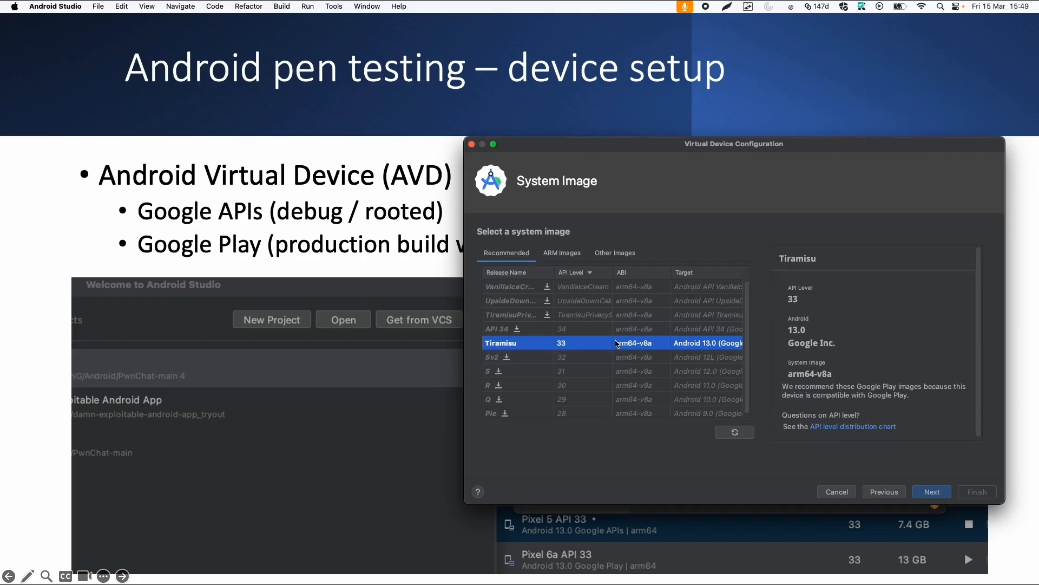
mouse_move(537, 347)
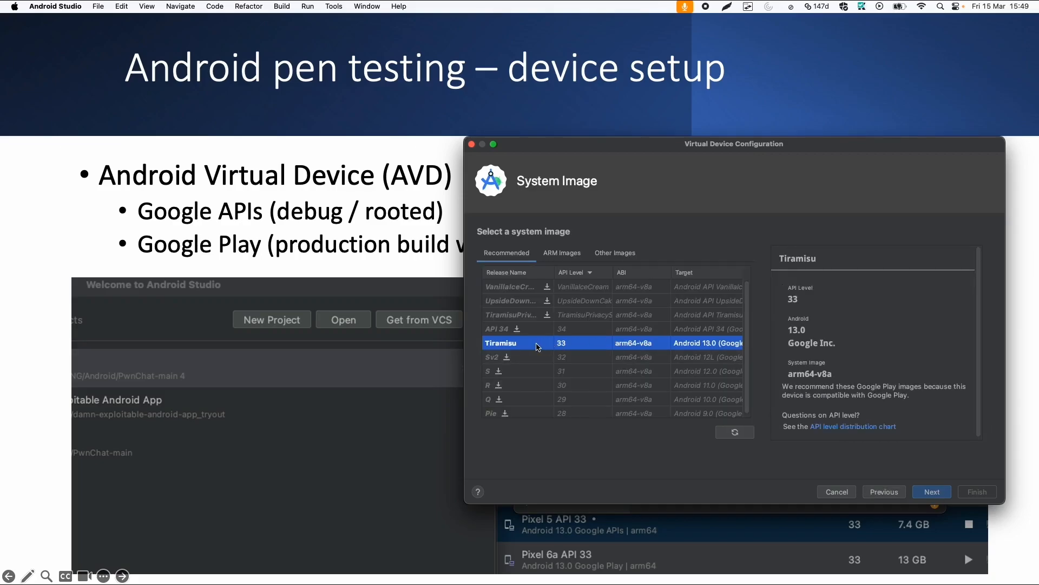
mouse_move(579, 345)
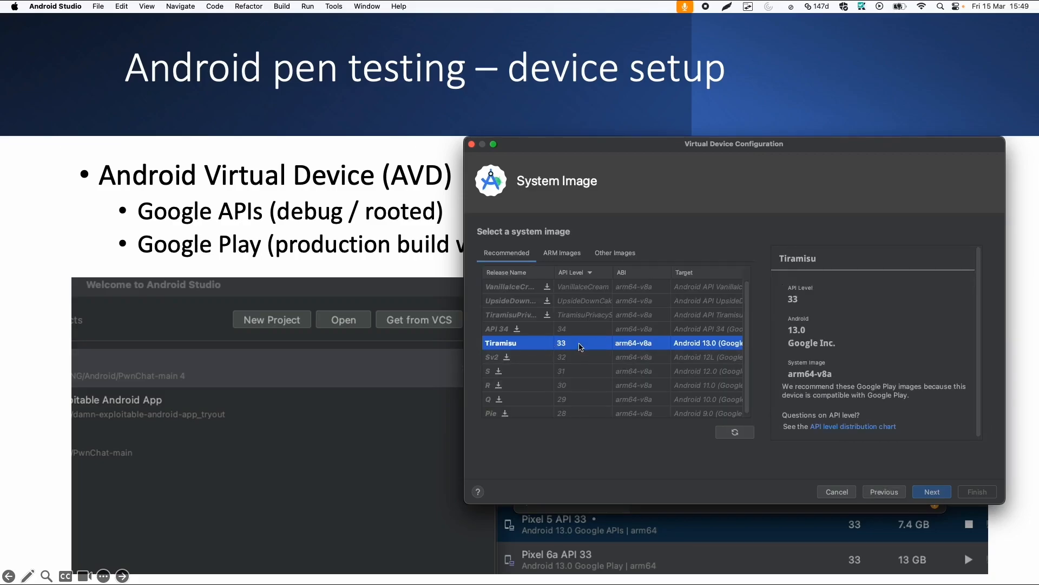
mouse_move(537, 346)
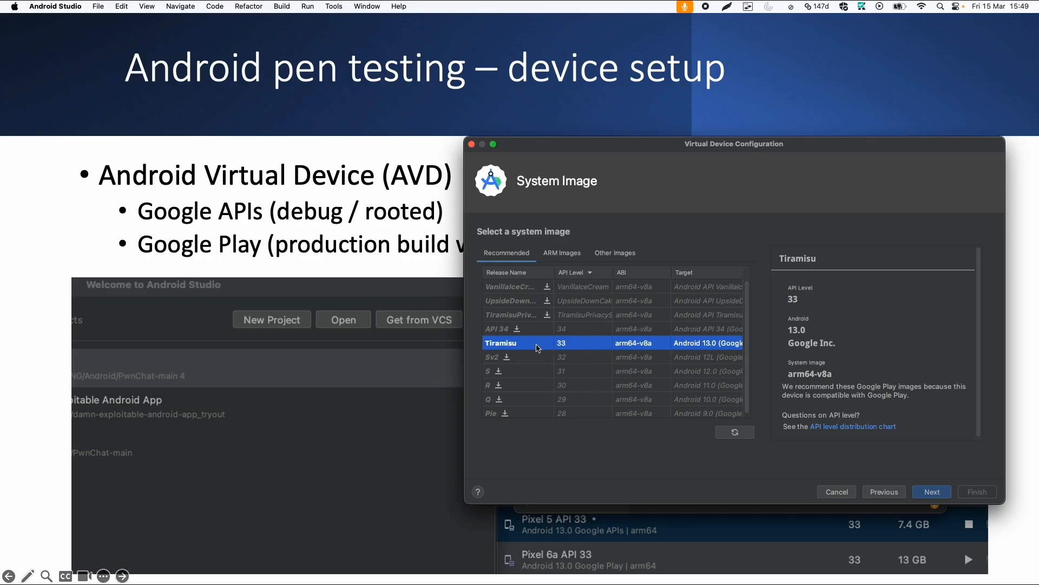
mouse_move(587, 346)
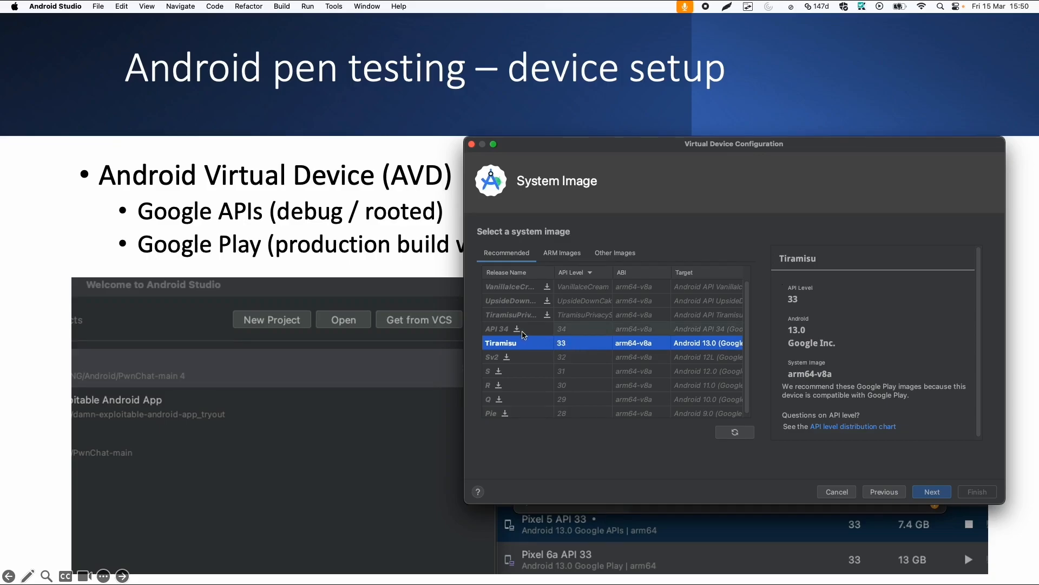
mouse_move(951, 484)
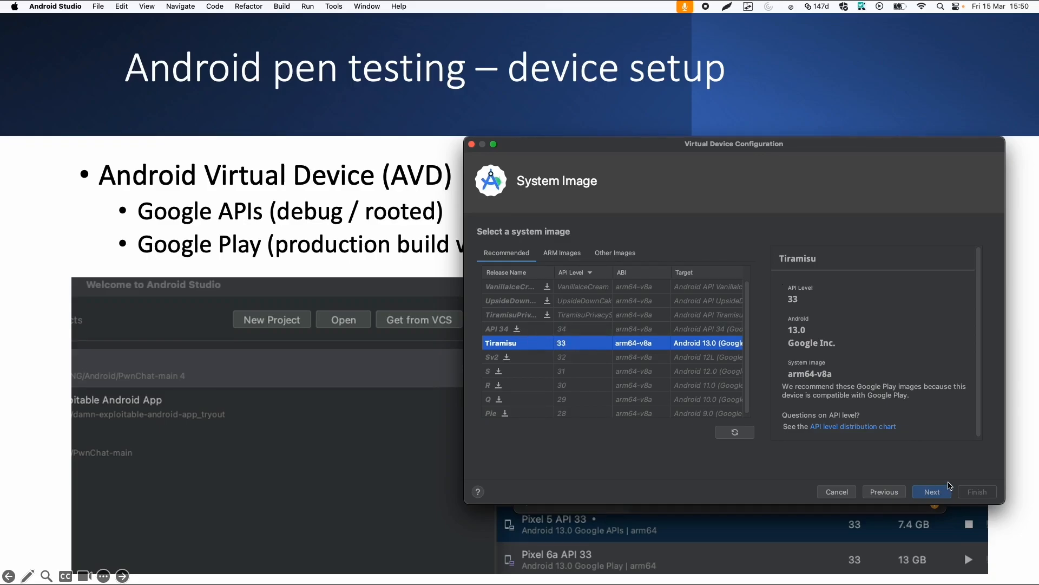
Step: Accept the Tiramisu API 33 image for the Pixel 6a and return to the Device Manager list
left_click(931, 491)
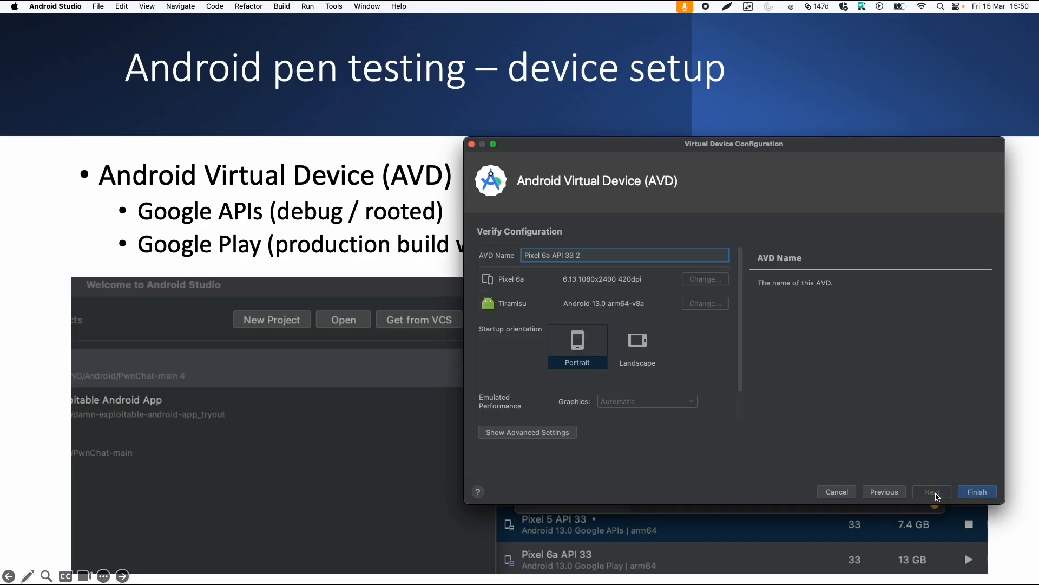
left_click(977, 491)
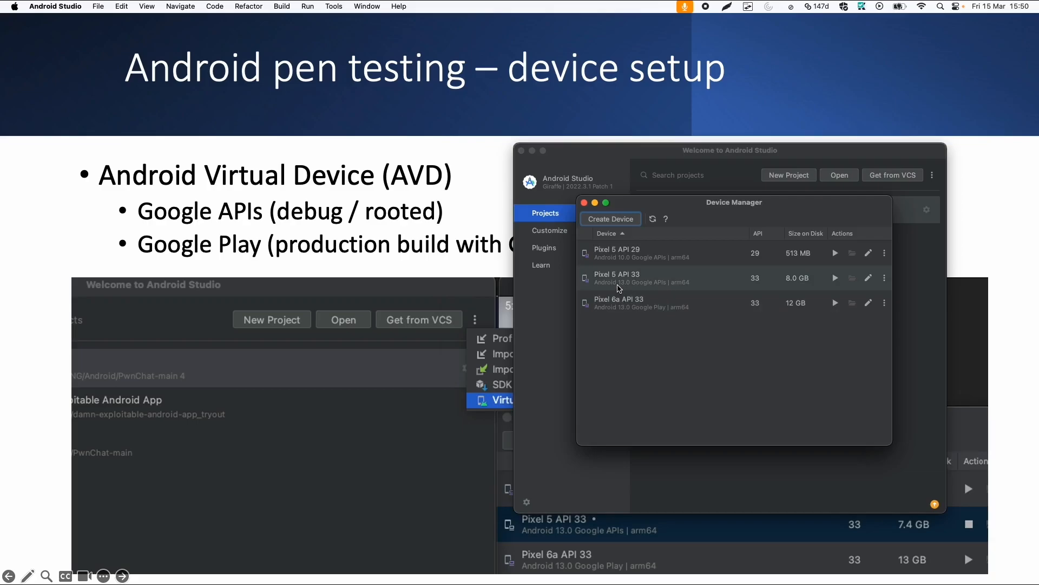
Step: Run the Pixel 5 API 33 emulator, load mobilehackinglab.com in Chrome, then close the emulator
left_click(836, 277)
type("mobile hacking lab")
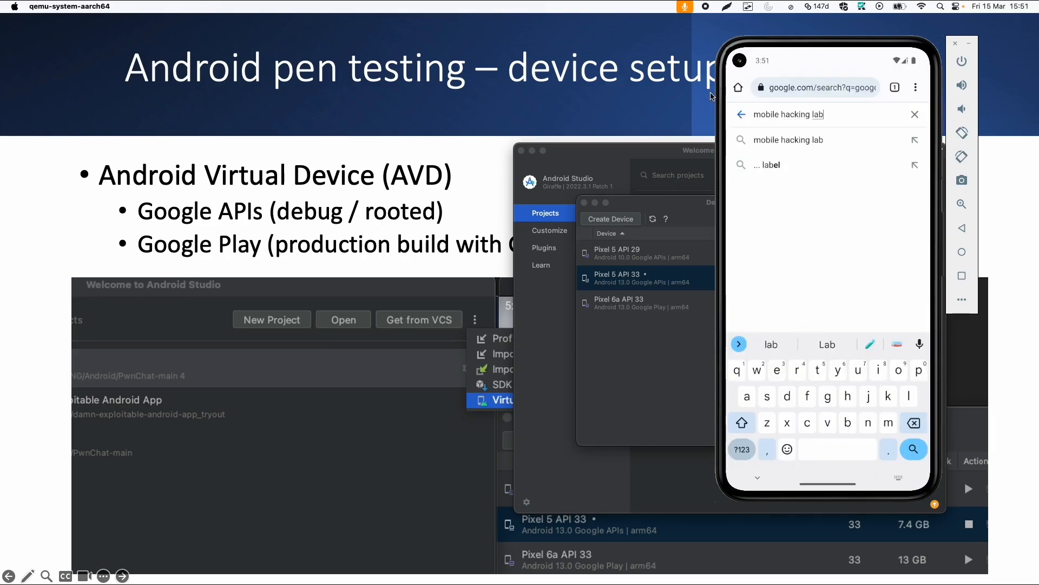
left_click(789, 140)
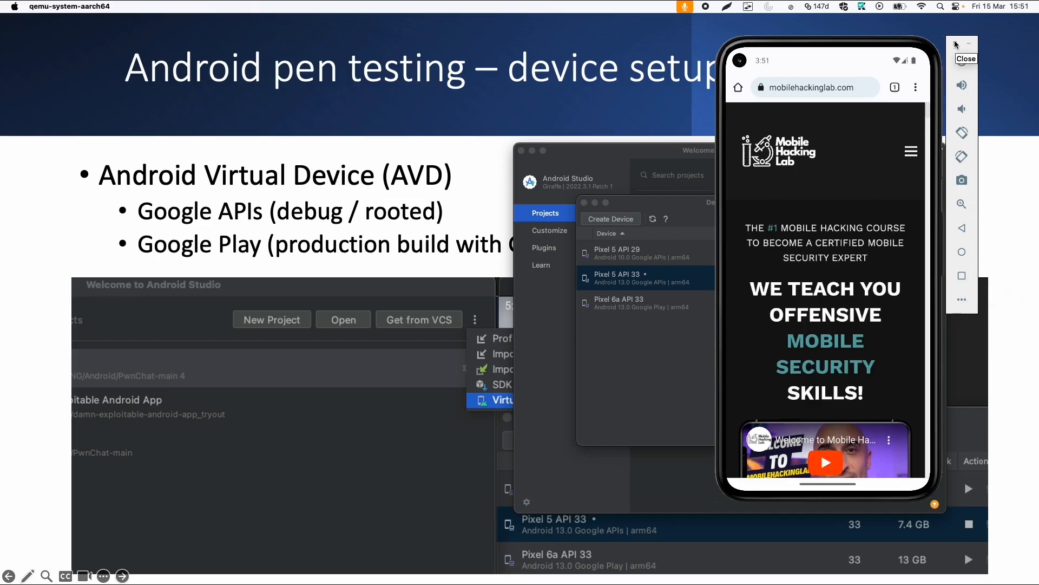
left_click(958, 44)
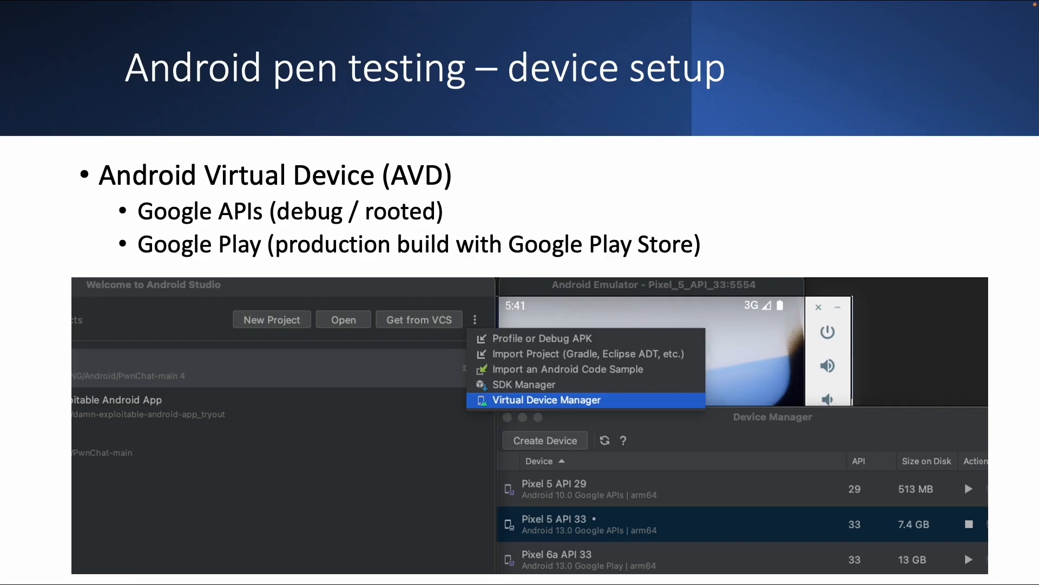
Step: Advance through the Root AVD slide to the Integrated Android devices slide
key("right")
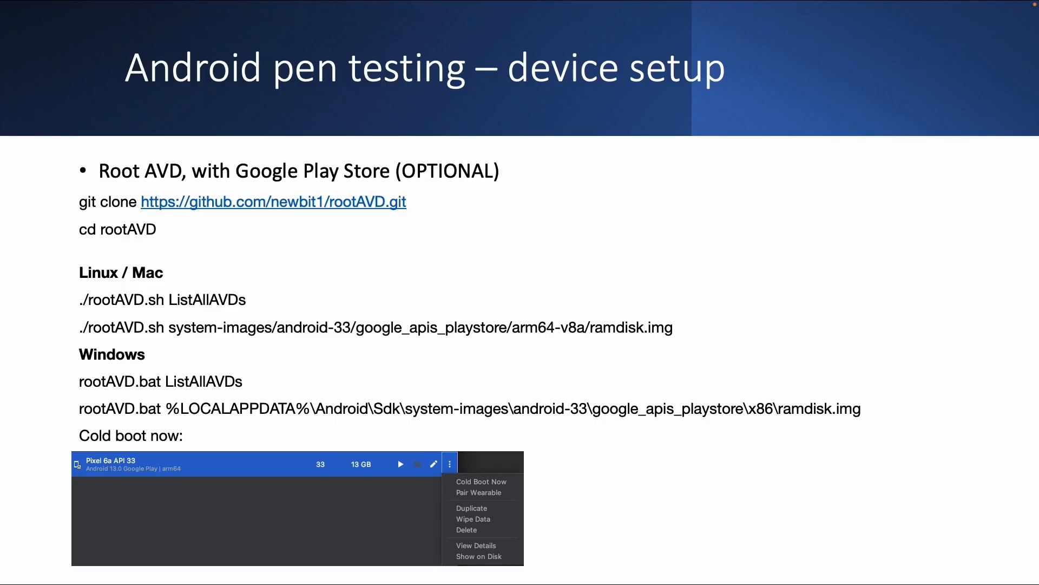
key("Right")
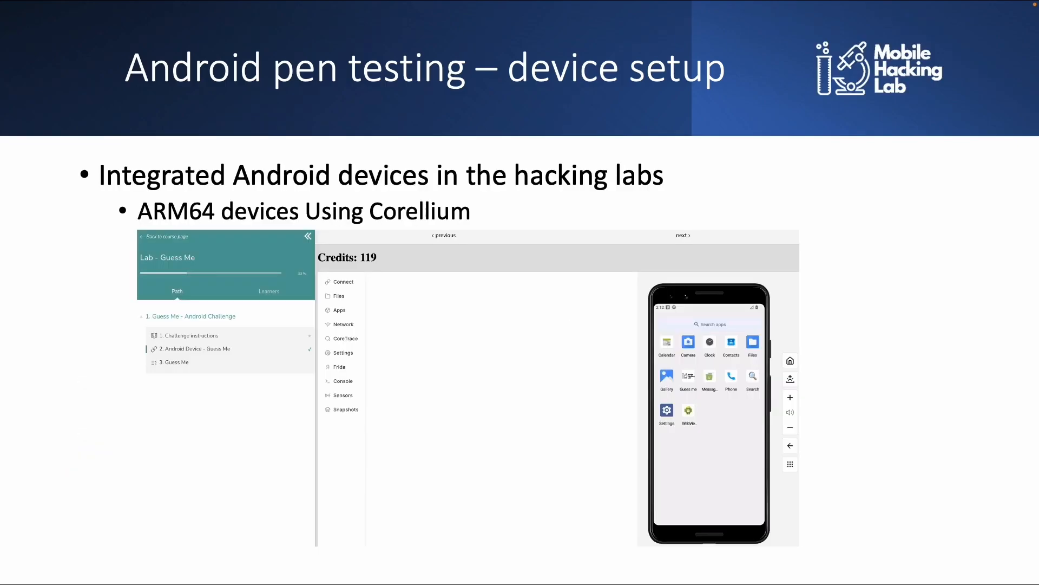